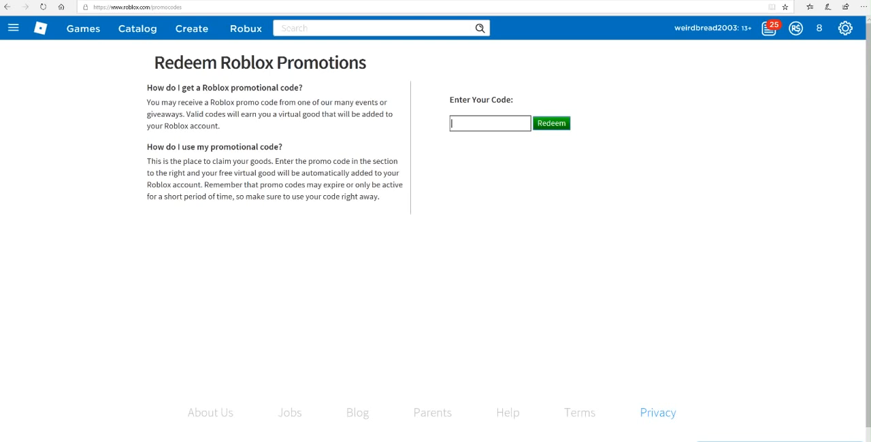
Redeem the promo code TOPBATPACK2019 and bring up the site navigation panel
text(TOPBATPACK2019)
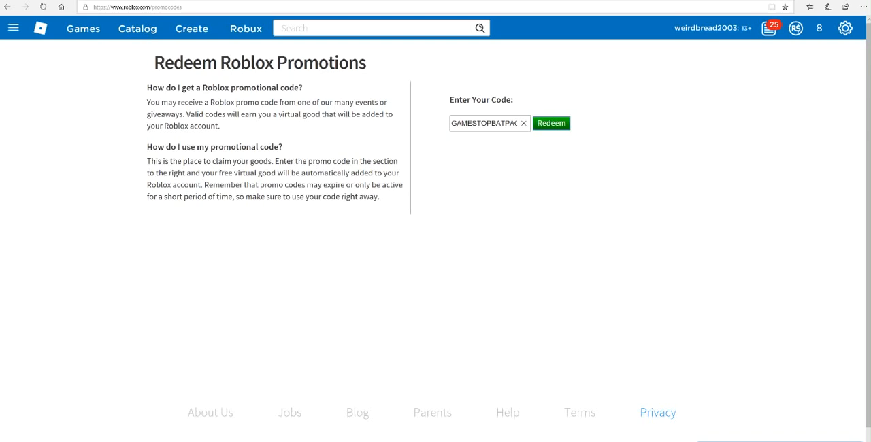
click(551, 123)
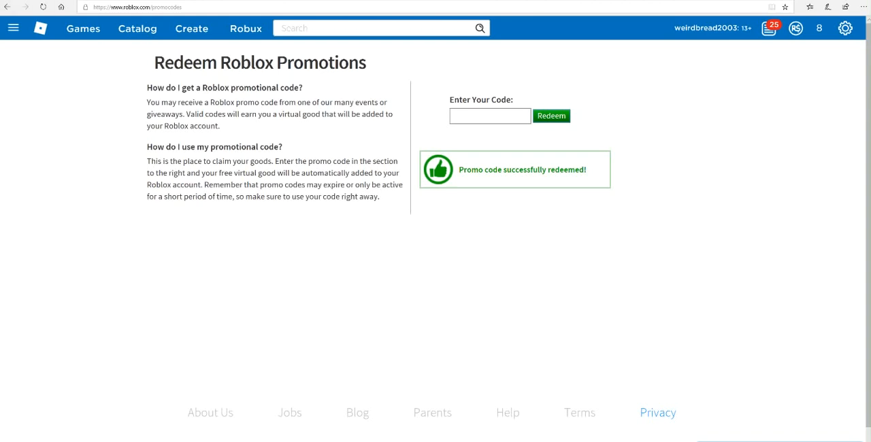
click(13, 27)
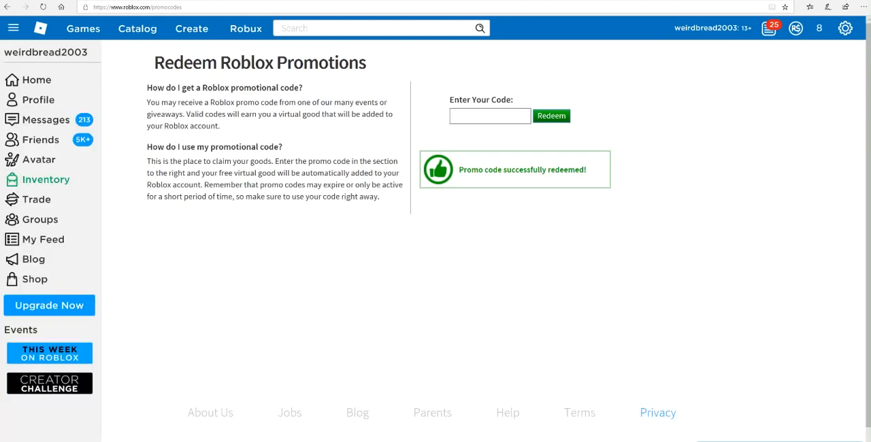
Go to the inventory and browse the Audio, Badges, Decals and Faces categories
click(46, 180)
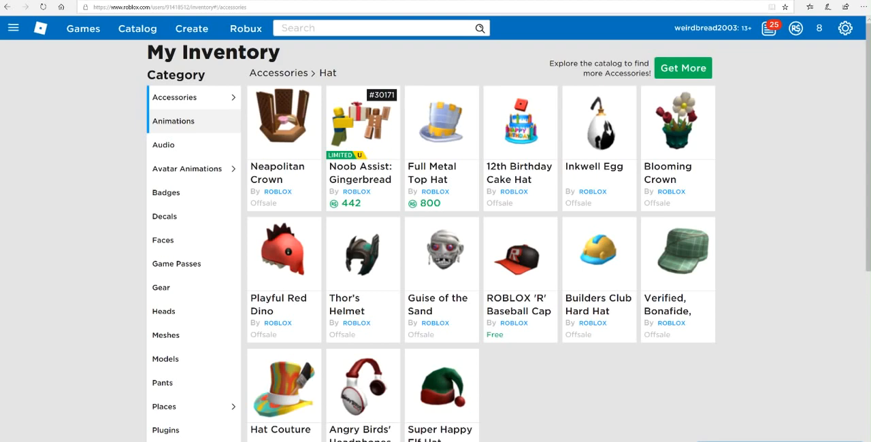
click(163, 144)
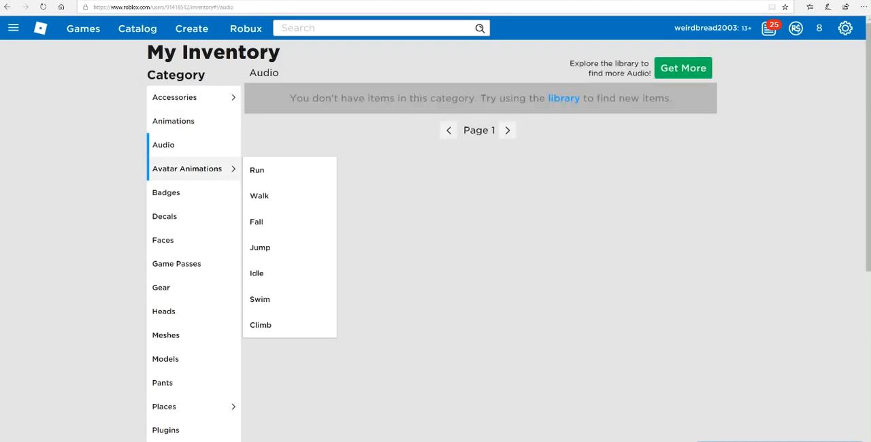
click(166, 193)
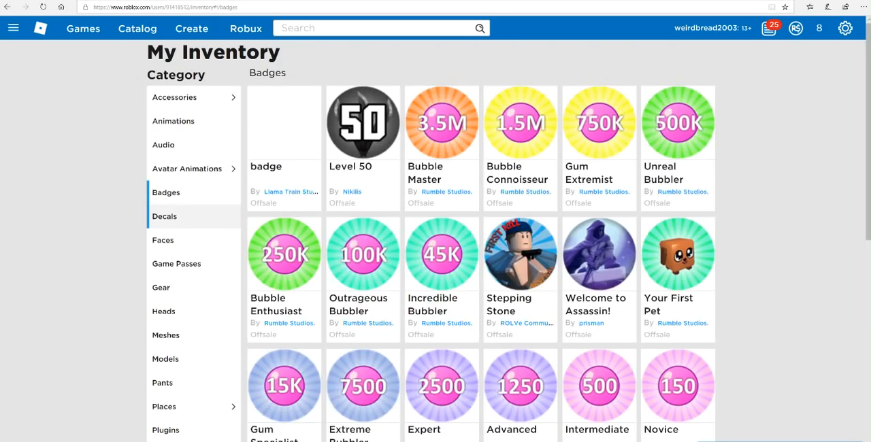
click(164, 217)
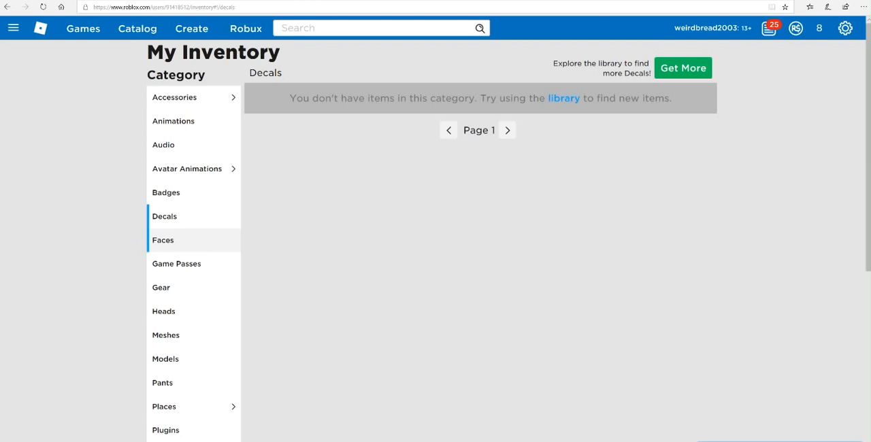
click(163, 310)
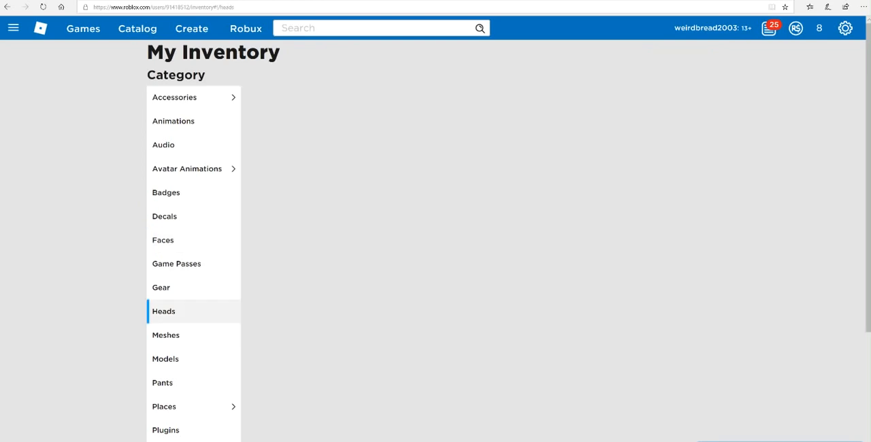
Browse the Heads, Pants, Plugins and T-Shirts categories, then expand Accessories
click(161, 287)
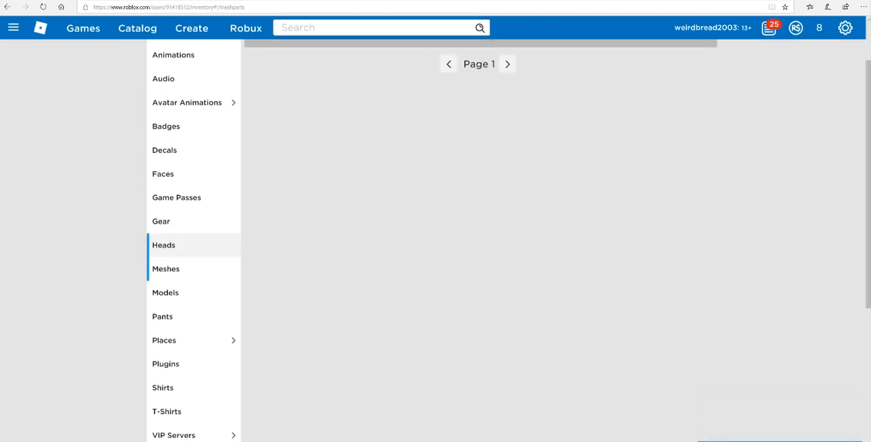
click(162, 315)
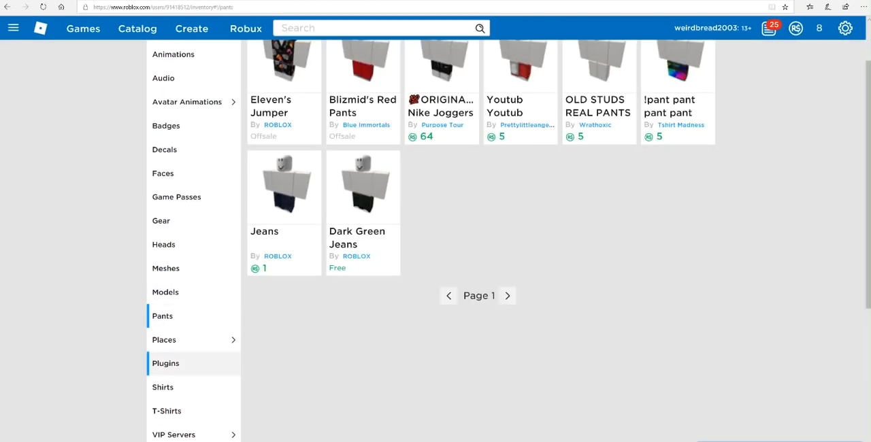
click(166, 362)
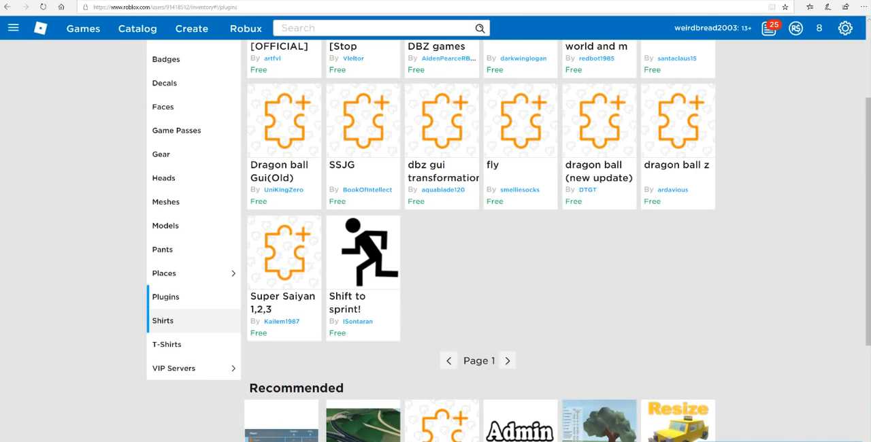
click(163, 321)
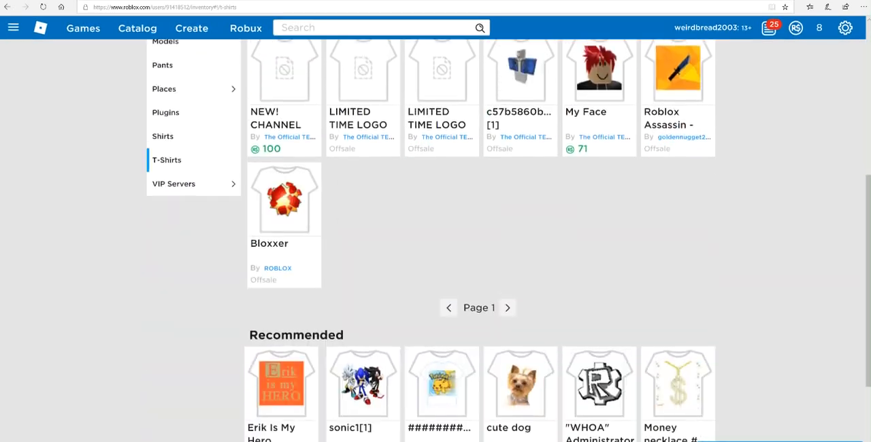
click(174, 98)
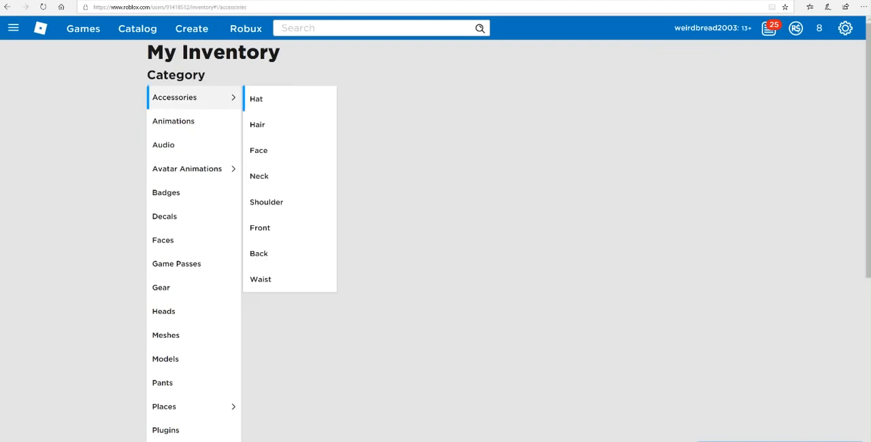
View the owned Hat and Hair accessories, then switch to the Meshes category
click(256, 98)
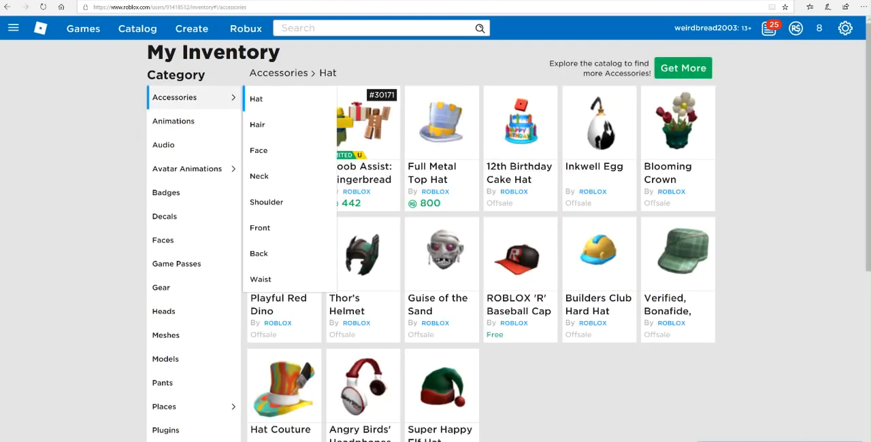
click(257, 124)
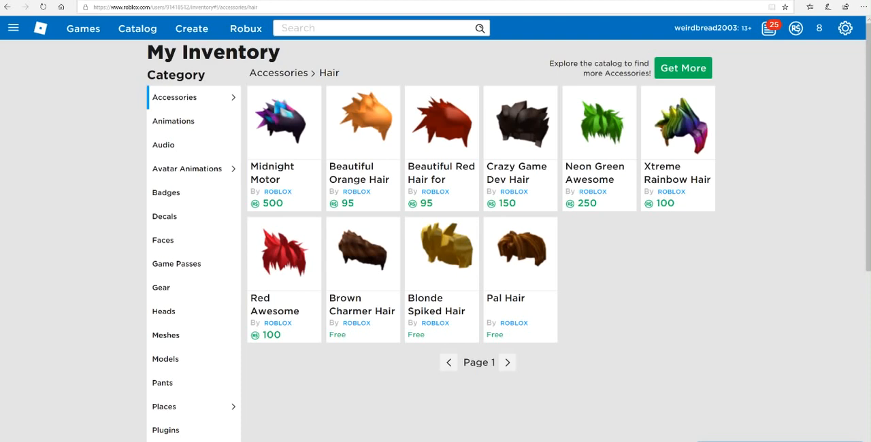
click(174, 96)
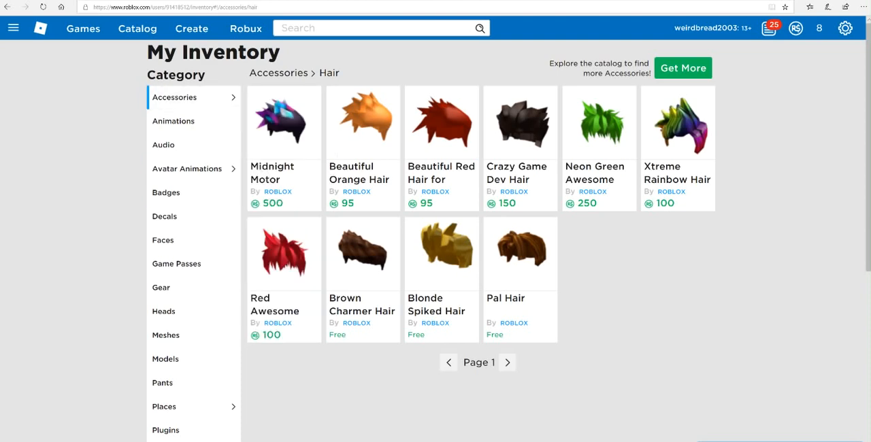
click(261, 279)
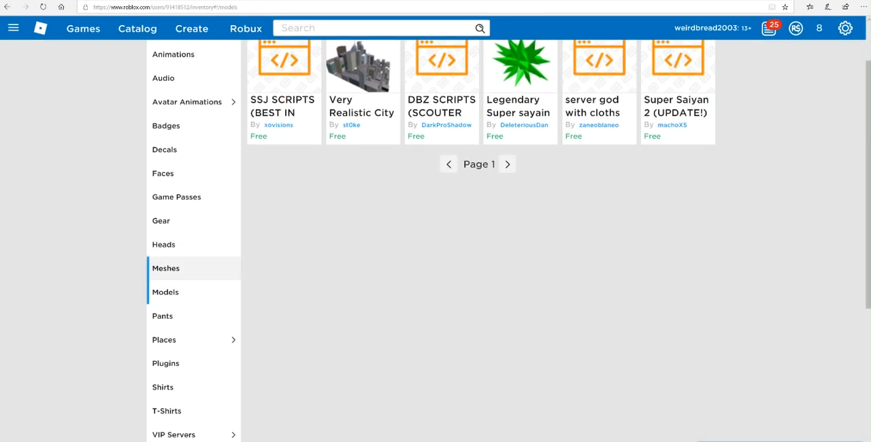
click(161, 220)
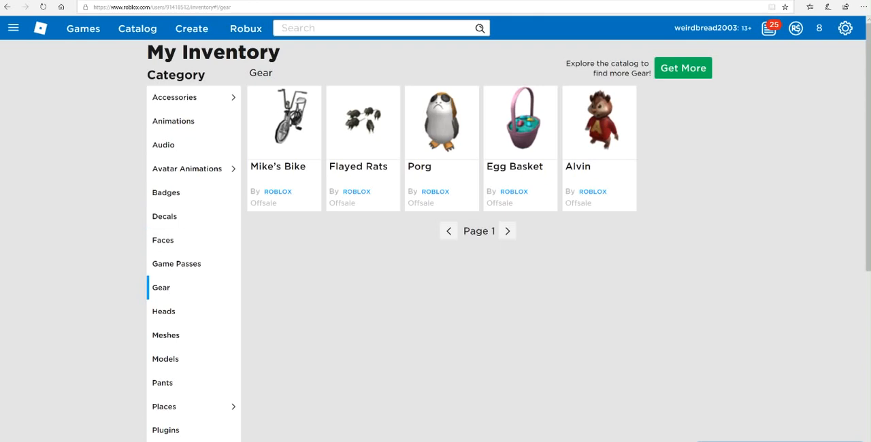
scroll(down, 3)
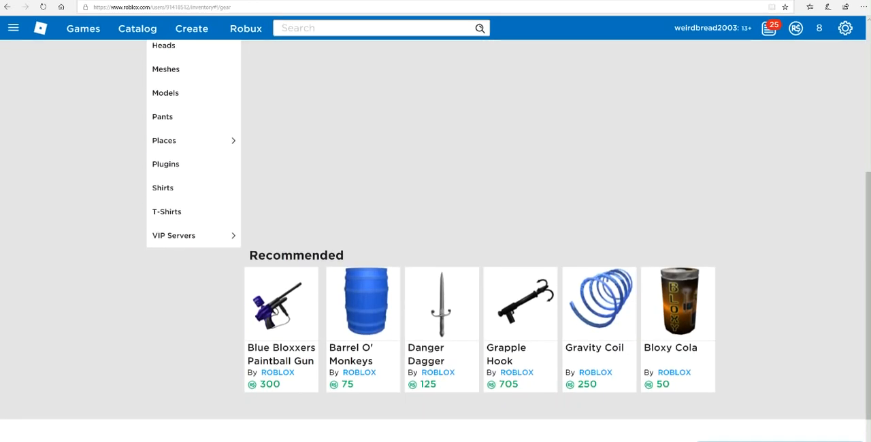
click(166, 213)
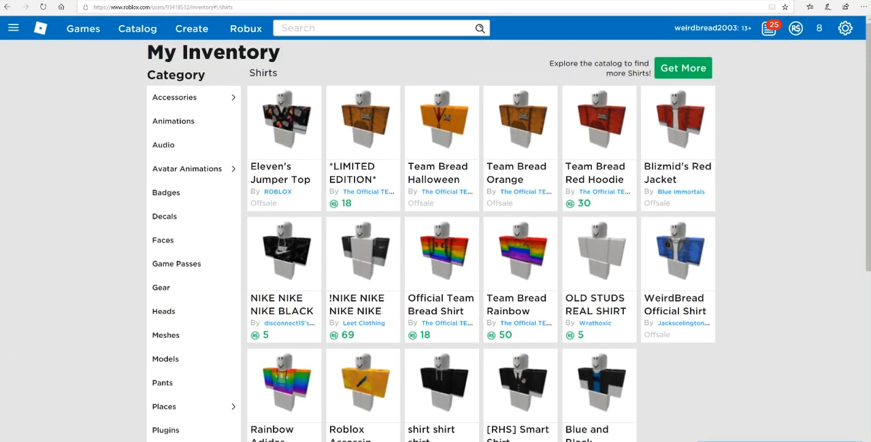
scroll(down, 3)
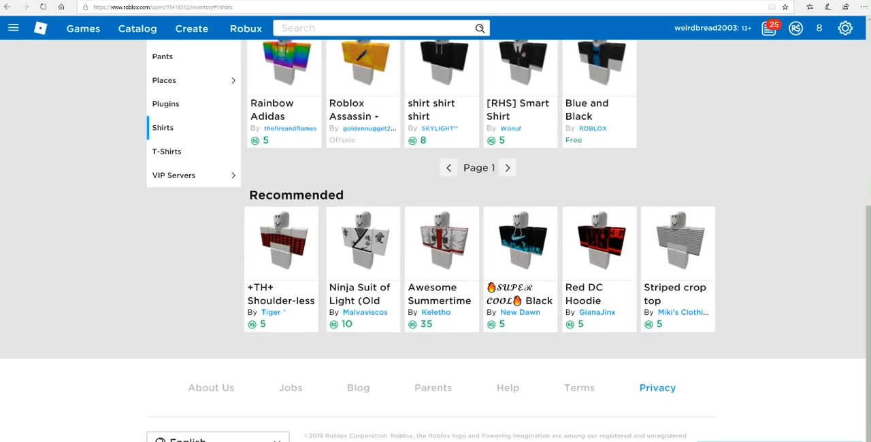
scroll(up, 3)
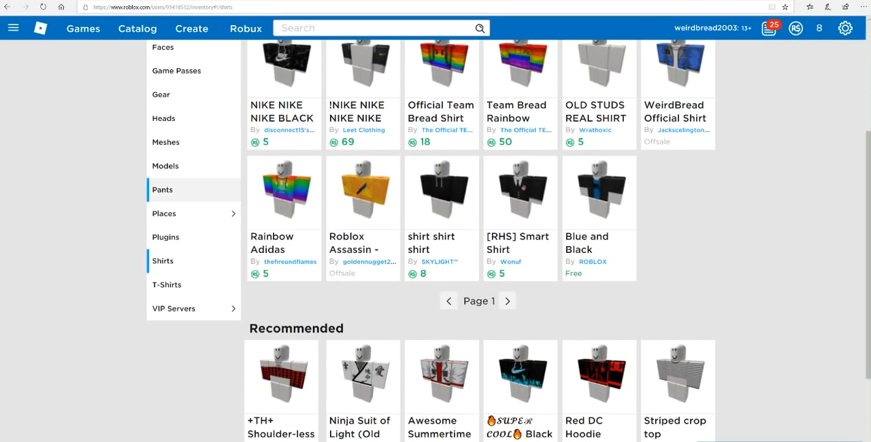
scroll(up, 3)
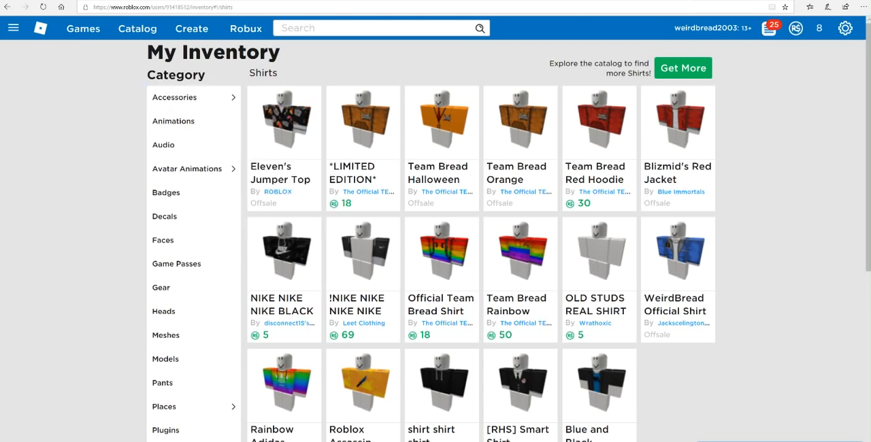
Go to the account's own profile page from the navigation menu and scan it
click(13, 27)
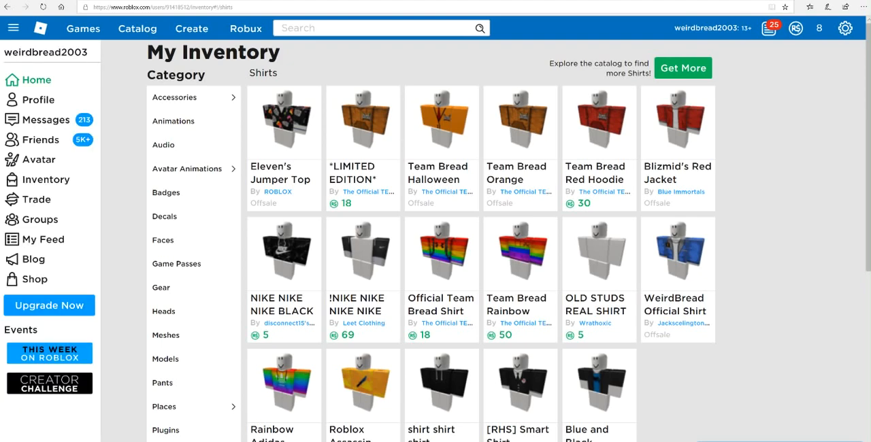
click(37, 99)
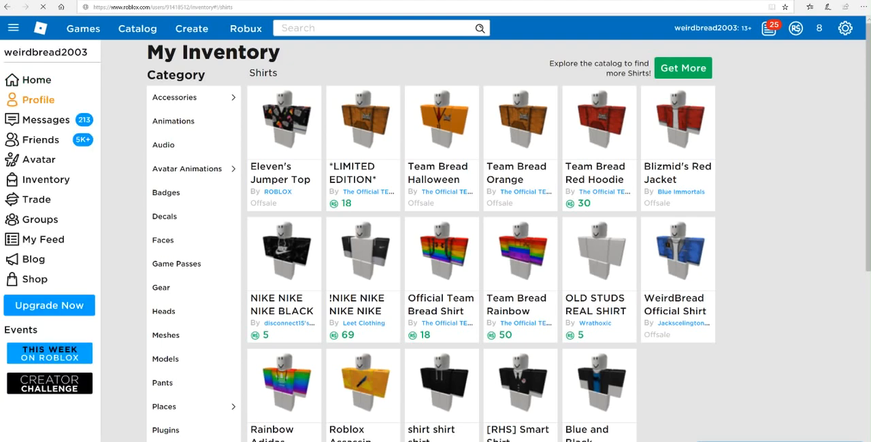
click(38, 99)
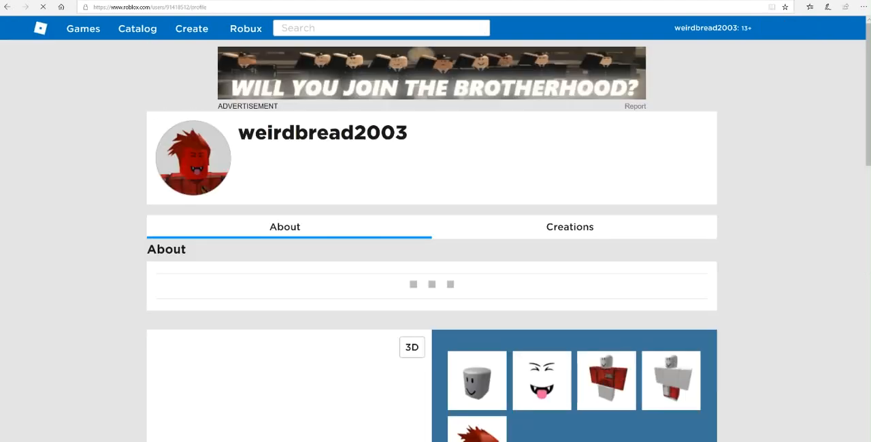
scroll(down, 3)
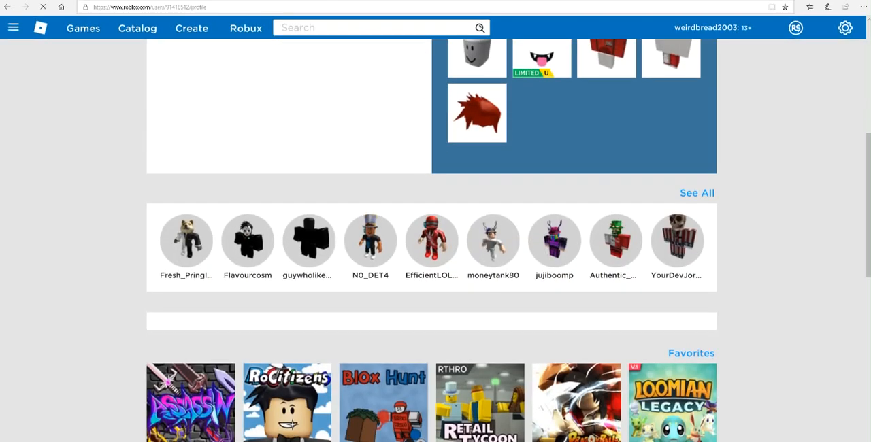
scroll(up, 3)
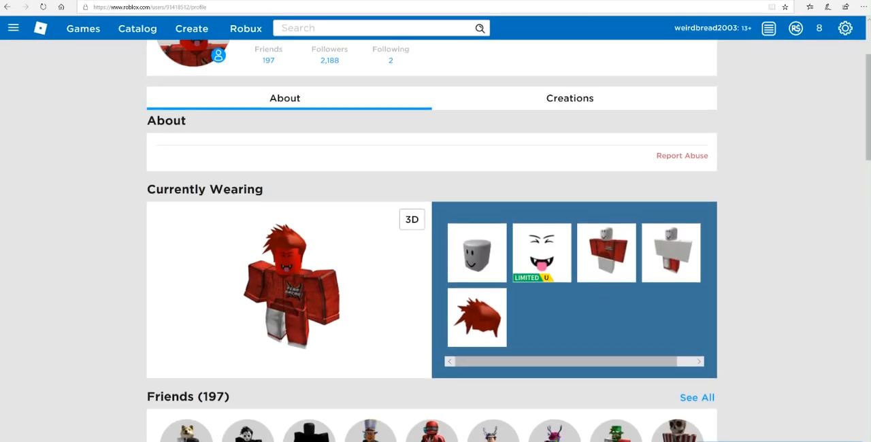
Check the profile's Creations, return to About and scroll through friends, groups and favorites
click(568, 98)
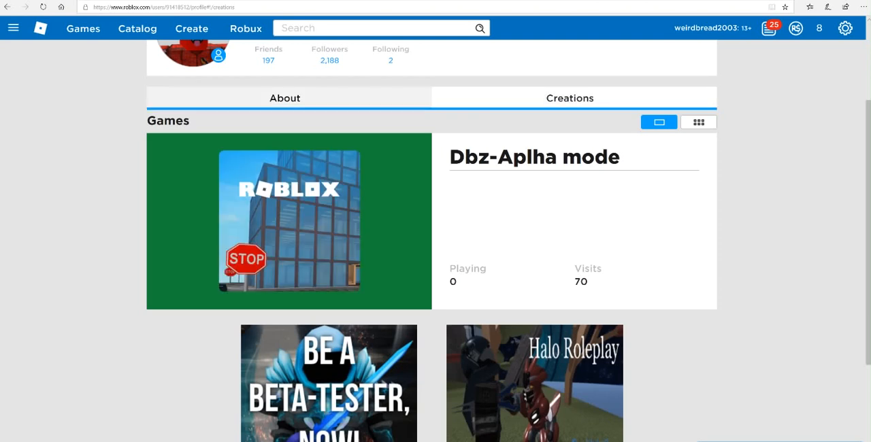
click(284, 97)
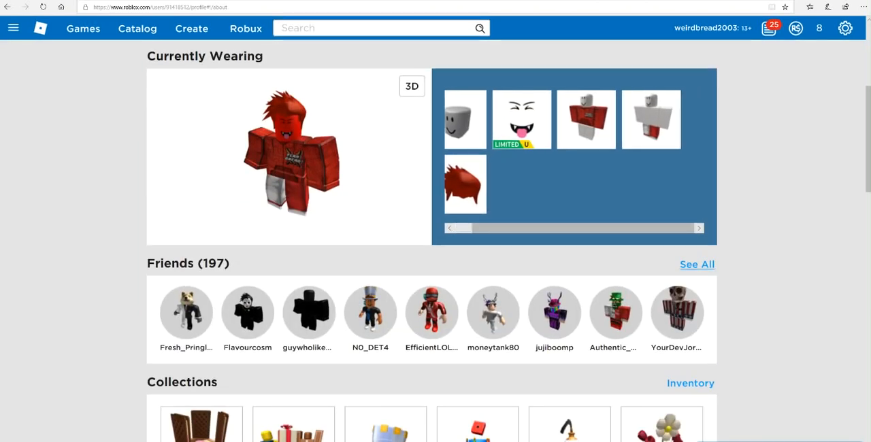
scroll(down, 3)
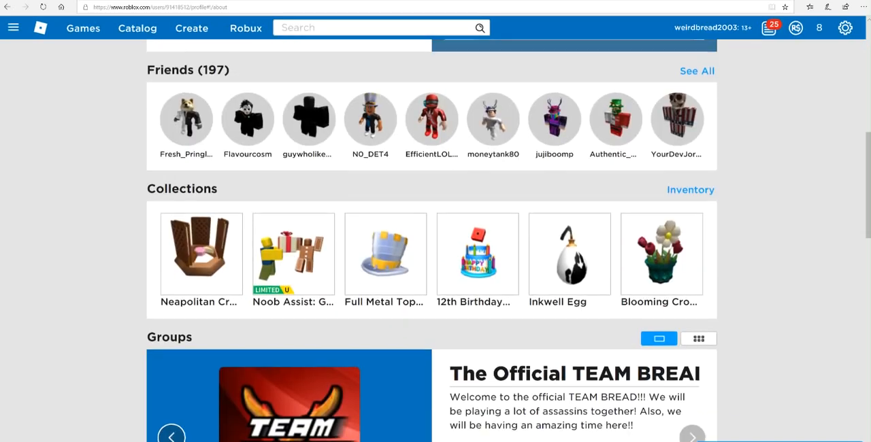
scroll(down, 3)
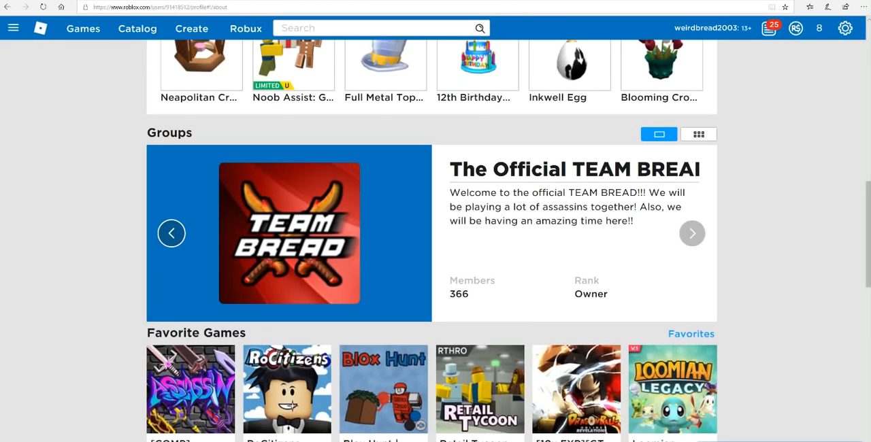
click(14, 27)
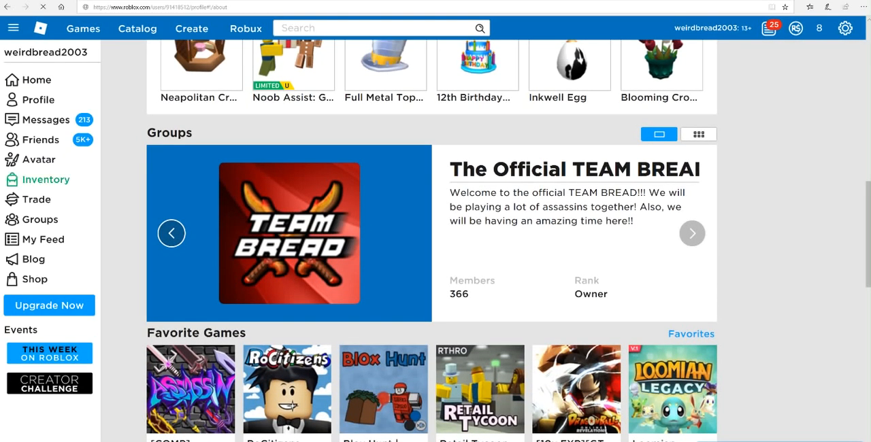
Return to the inventory and expand the avatar animation categories
click(46, 180)
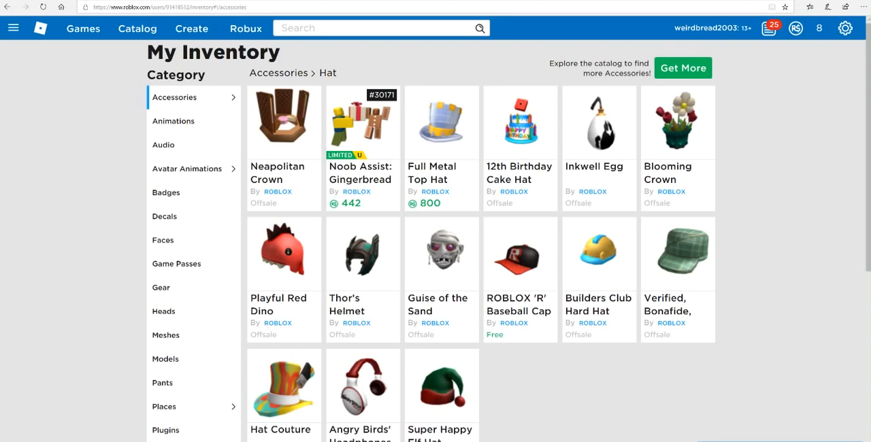
scroll(down, 3)
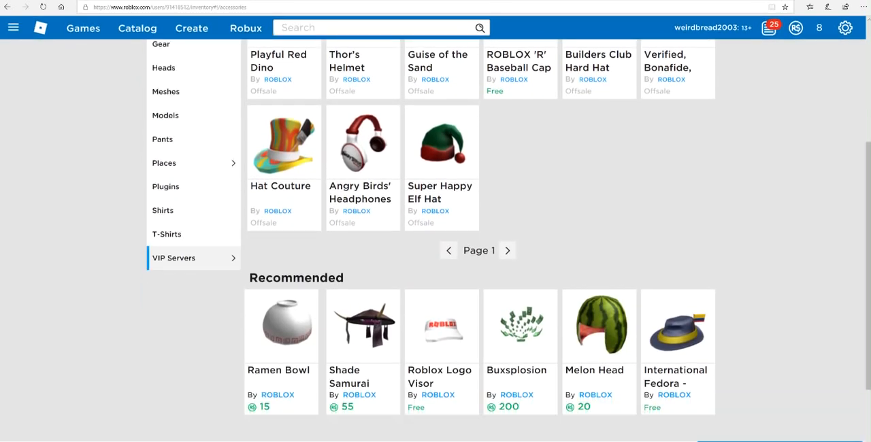
scroll(up, 3)
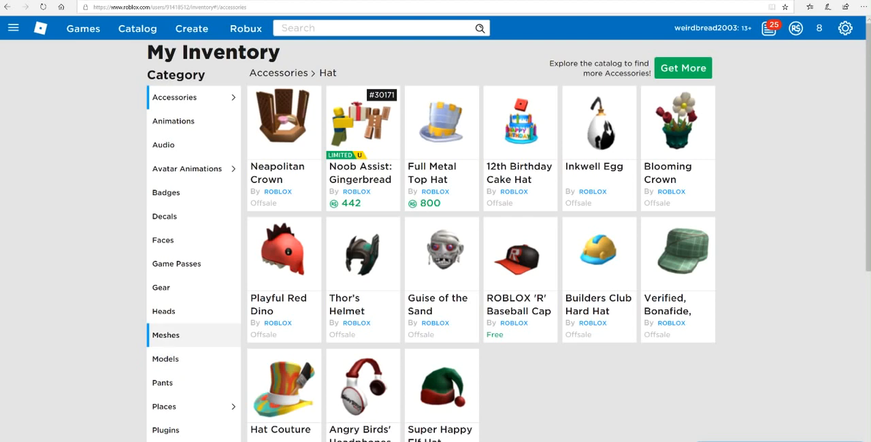
click(187, 169)
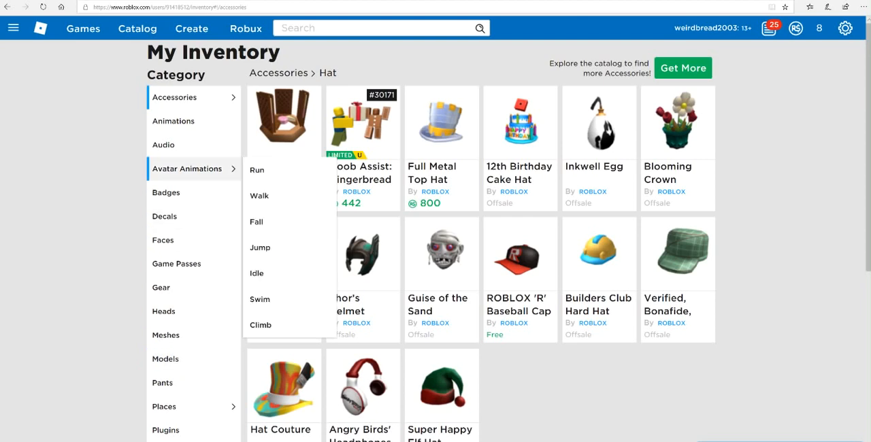
Show the owned Back accessories and bring up the Coffin BatPack item page
click(174, 98)
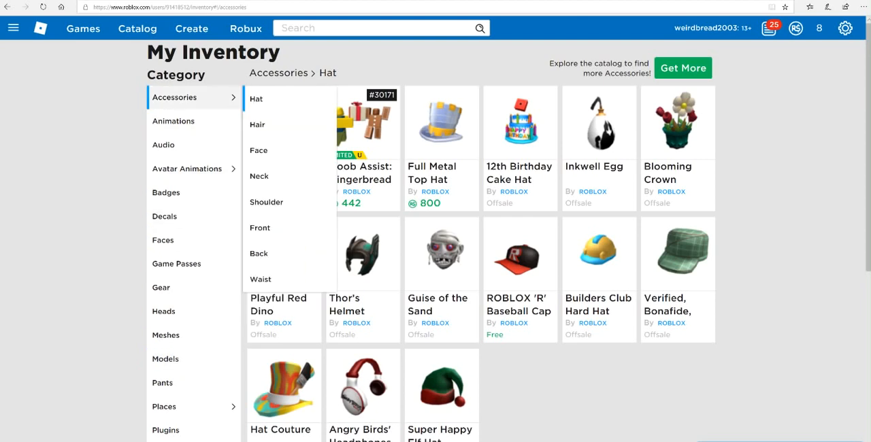
mouse_move(258, 253)
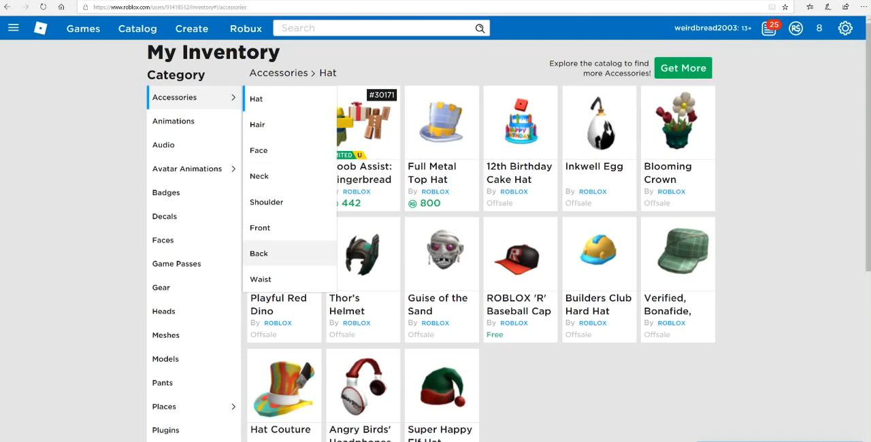
click(259, 253)
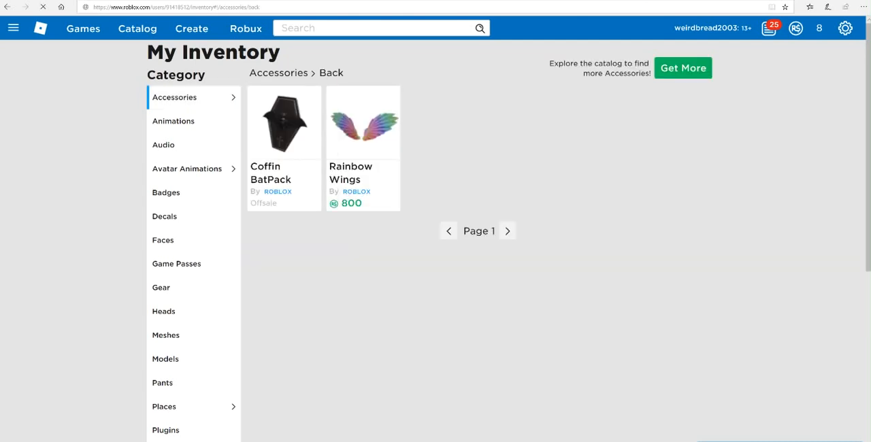
click(283, 123)
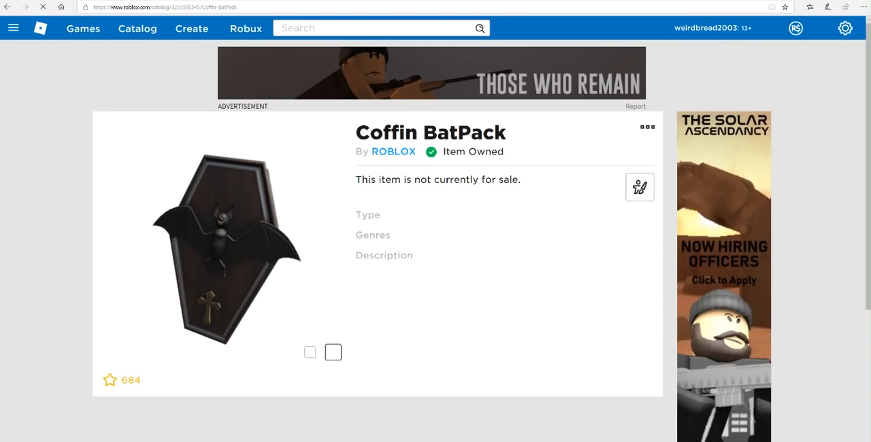